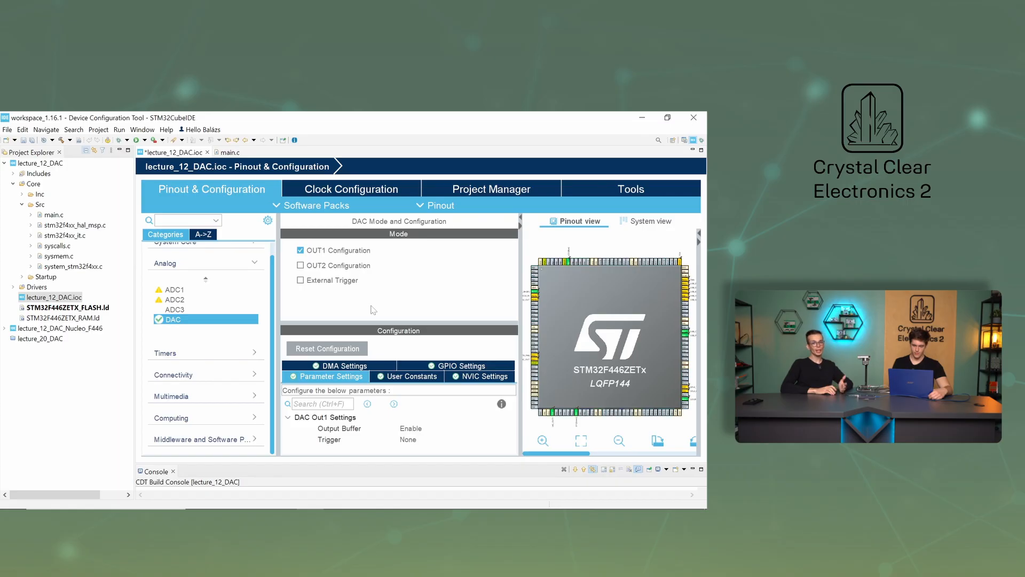
pyautogui.moveTo(416, 445)
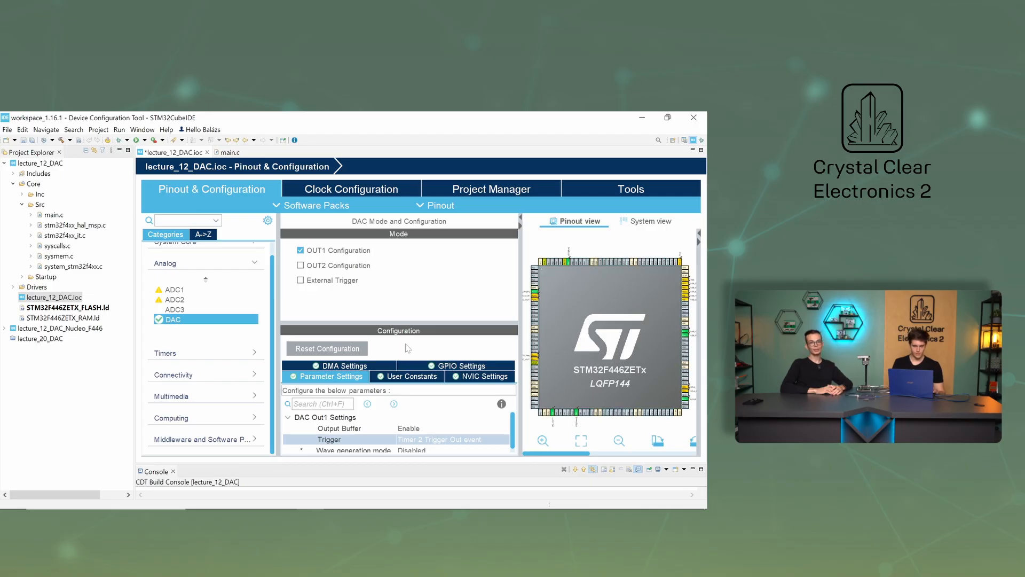
# - Begin adding a DMA request on the DAC's DMA Settings tab
pyautogui.click(343, 365)
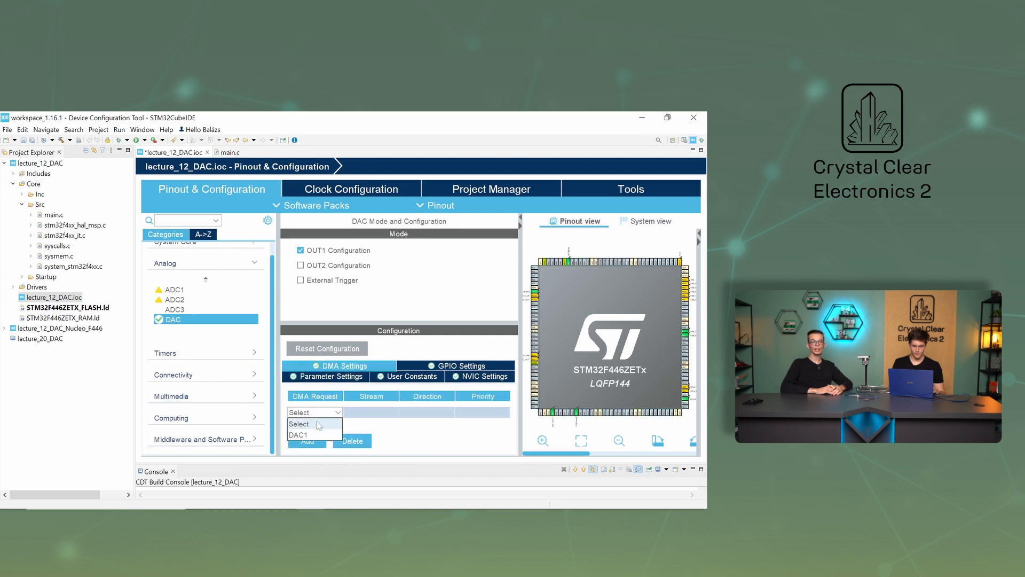
# - Set the DAC1 DMA request to Circular mode with Word data width
pyautogui.click(299, 434)
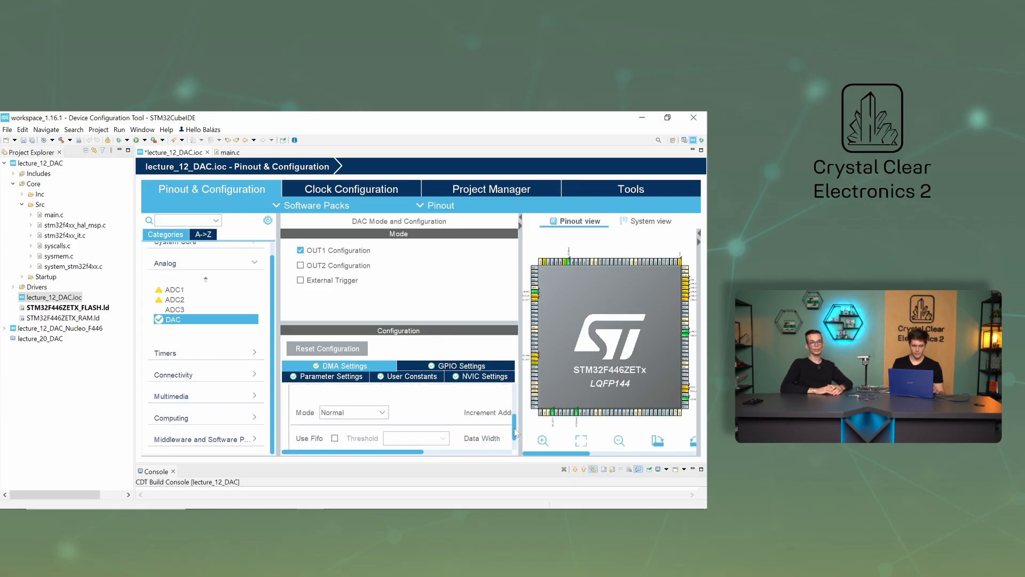
pyautogui.click(353, 412)
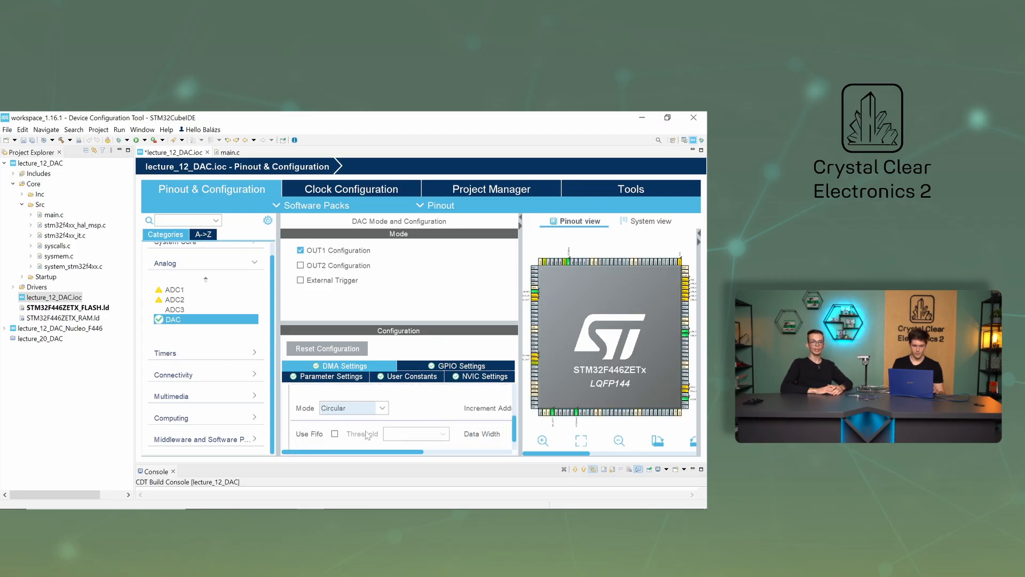
pyautogui.hscroll(3)
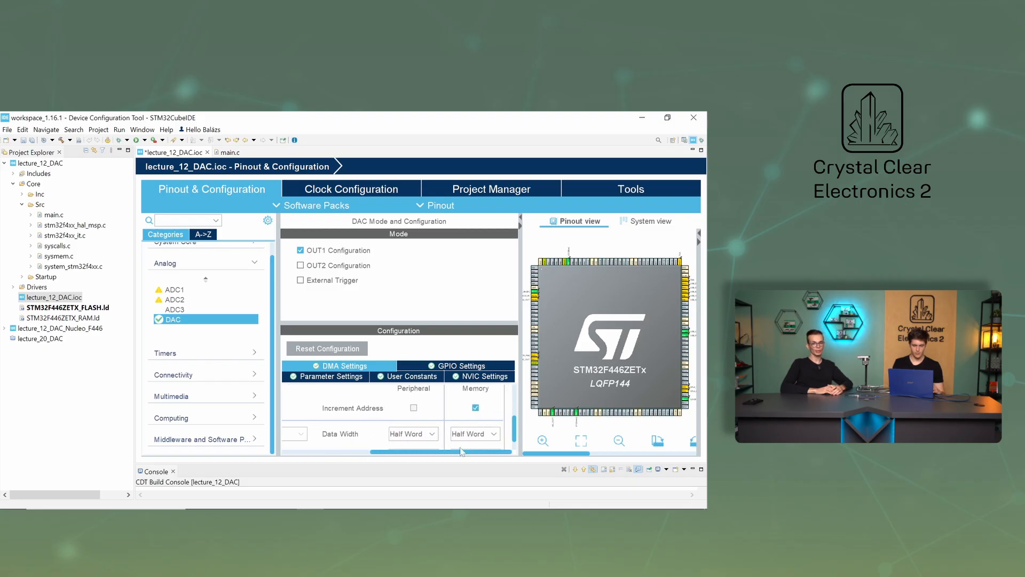
pyautogui.click(411, 433)
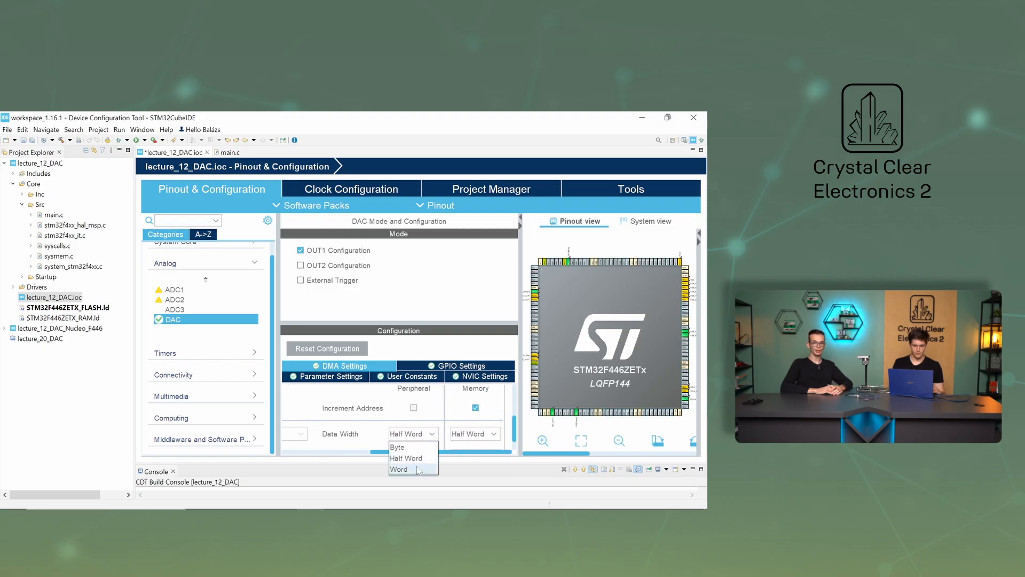
pyautogui.click(399, 469)
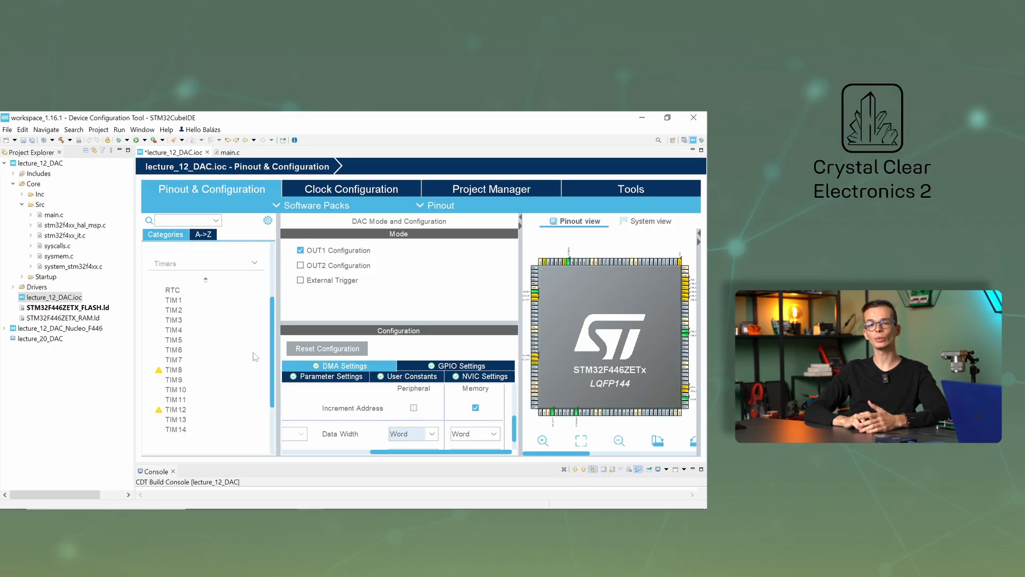
# - Enable TIM2 with the Internal Clock source and show its Counter Settings parameters
pyautogui.click(173, 310)
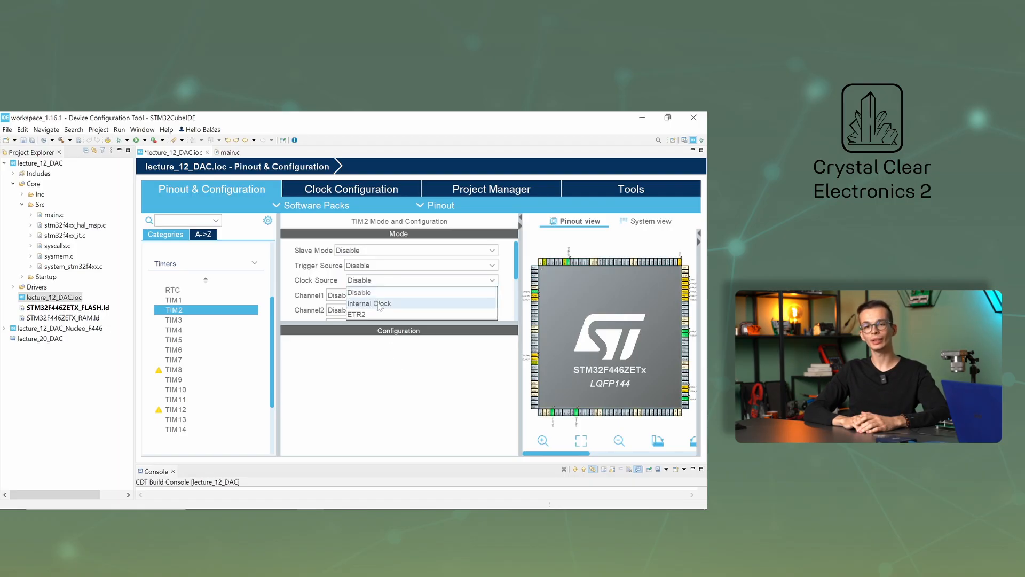
pyautogui.click(367, 302)
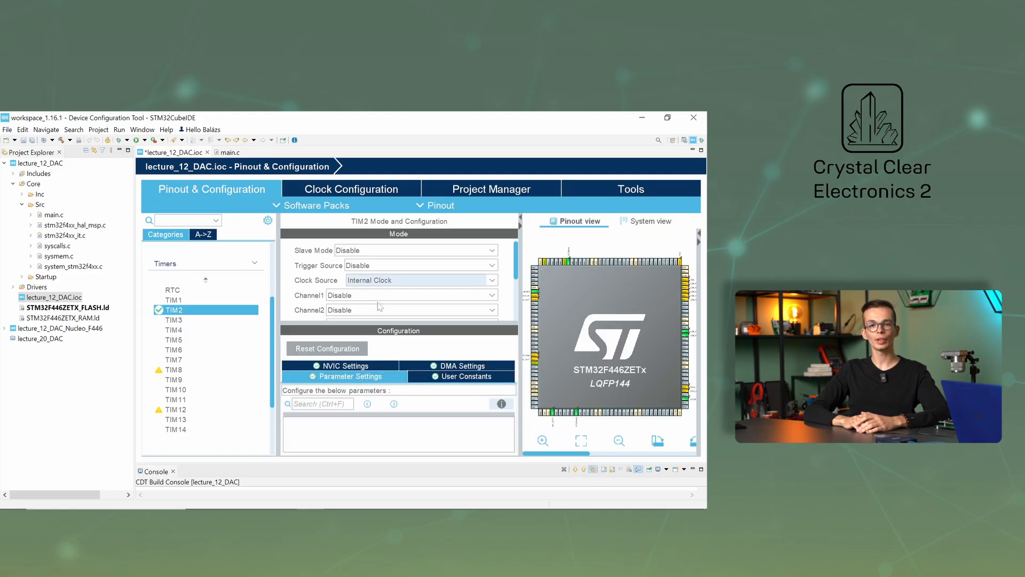
pyautogui.click(344, 376)
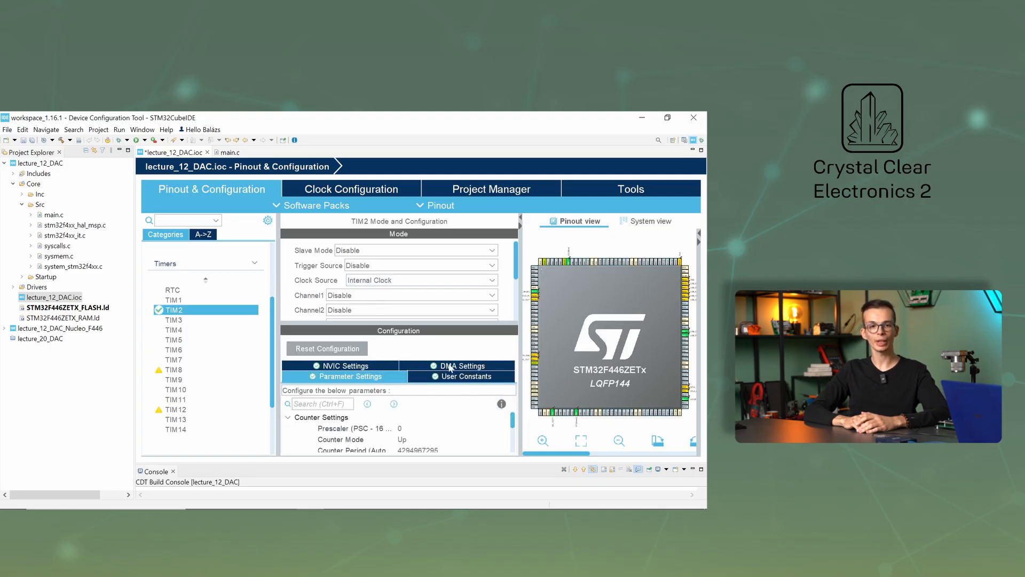
pyautogui.moveTo(413, 294)
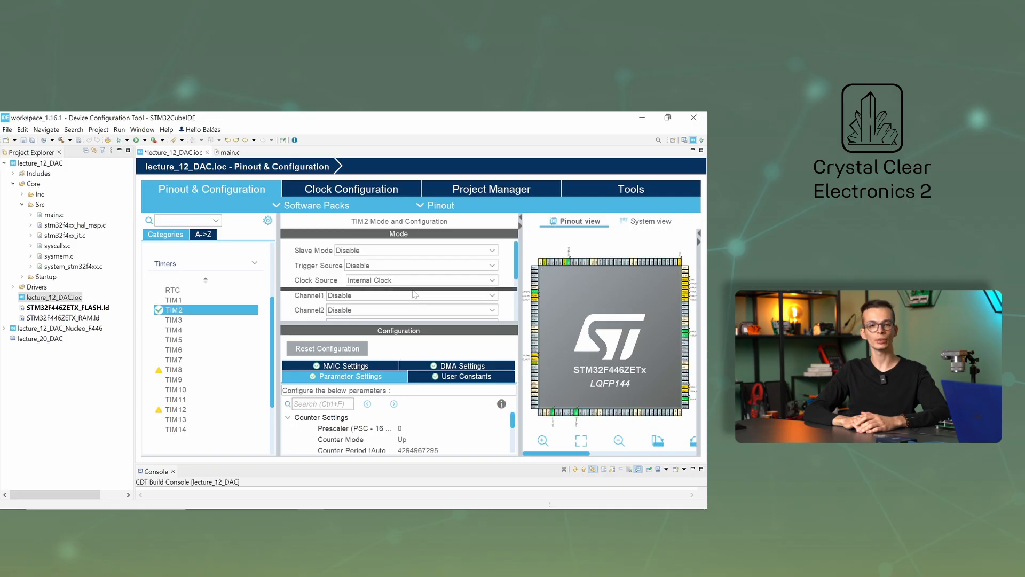
pyautogui.scroll(-3)
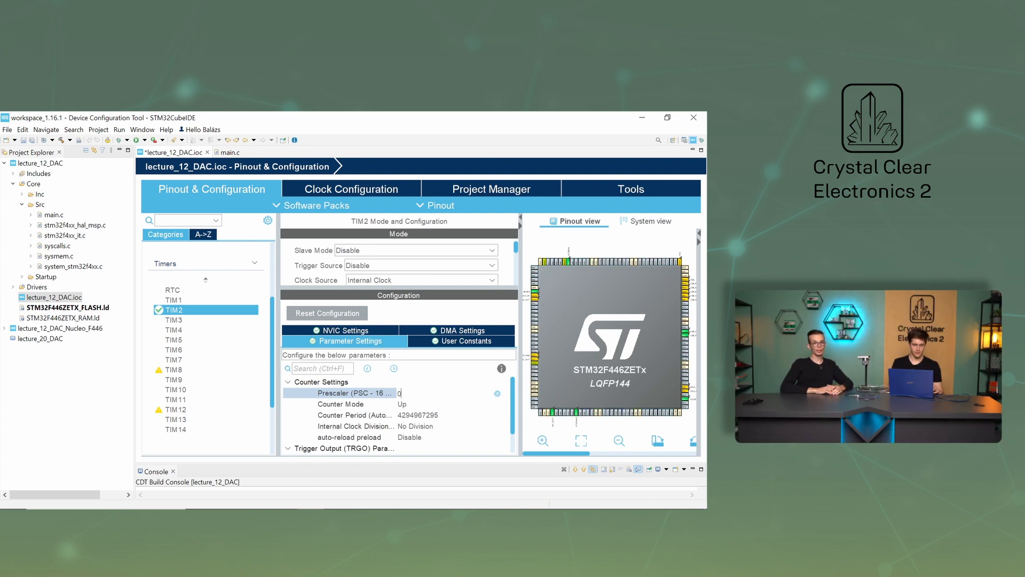
# - Give TIM2 prescaler 15 and counter period 999, with auto-reload preload left disabled
pyautogui.write('15')
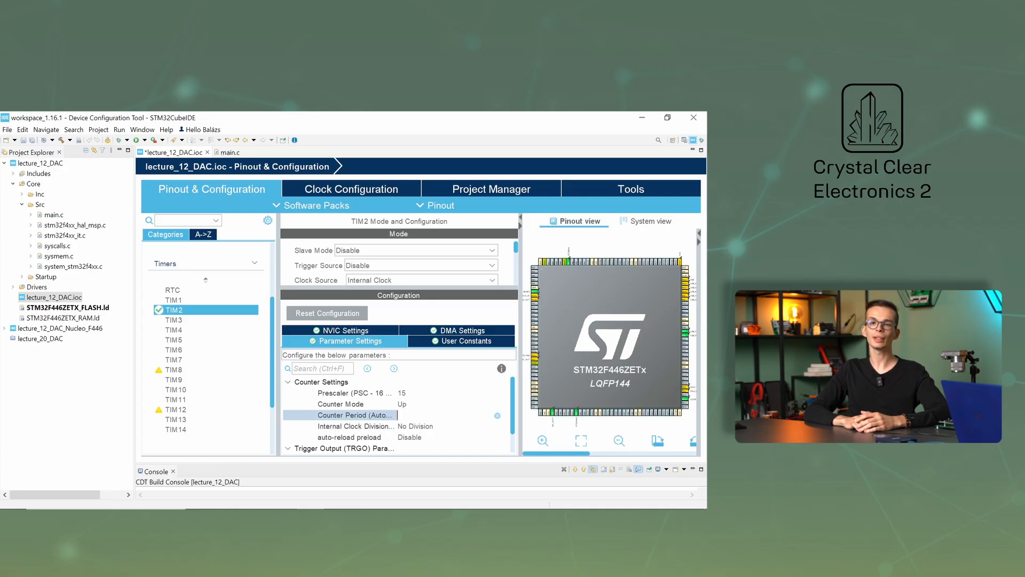
pyautogui.write('999')
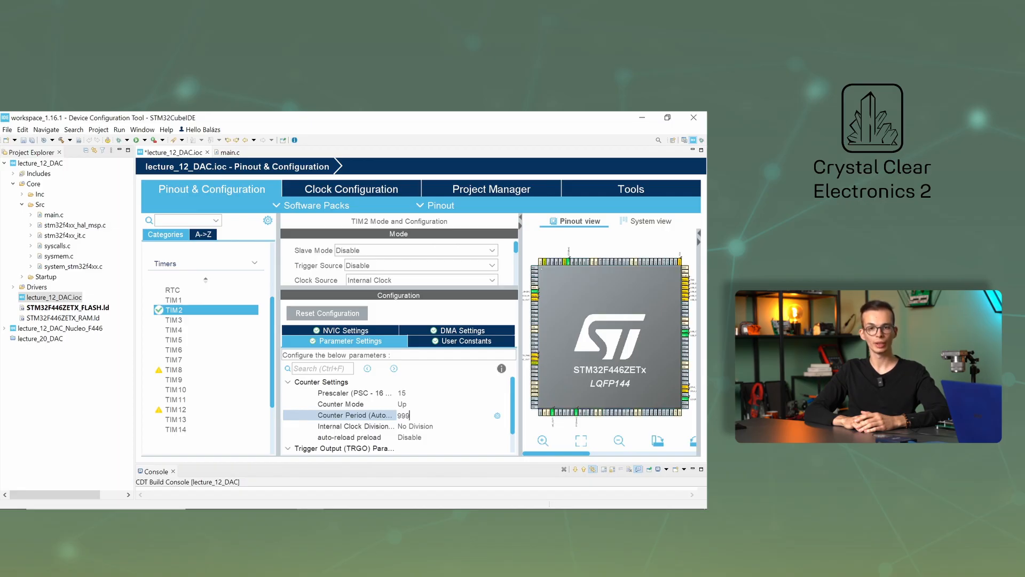
pyautogui.click(356, 425)
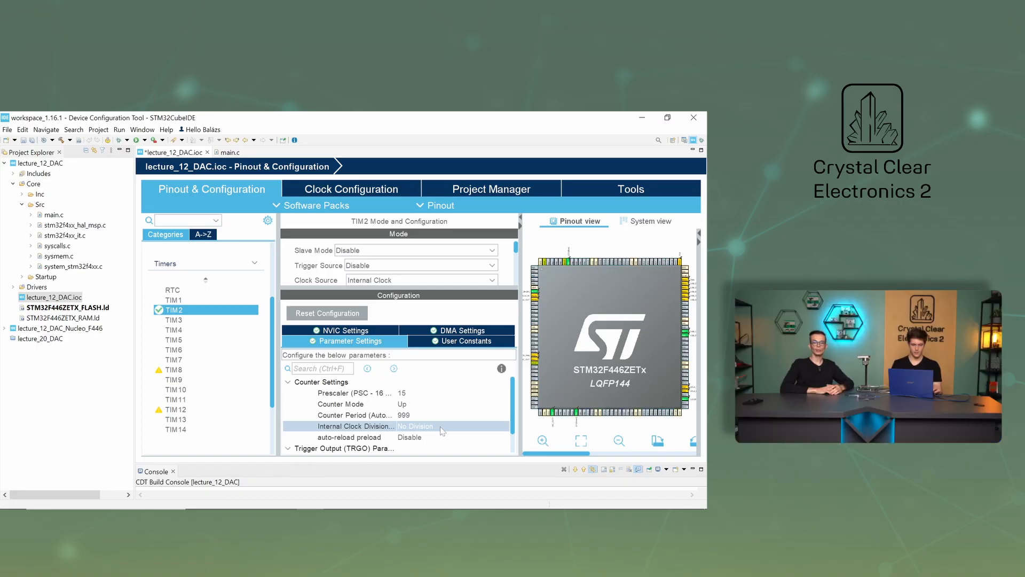
pyautogui.moveTo(415, 438)
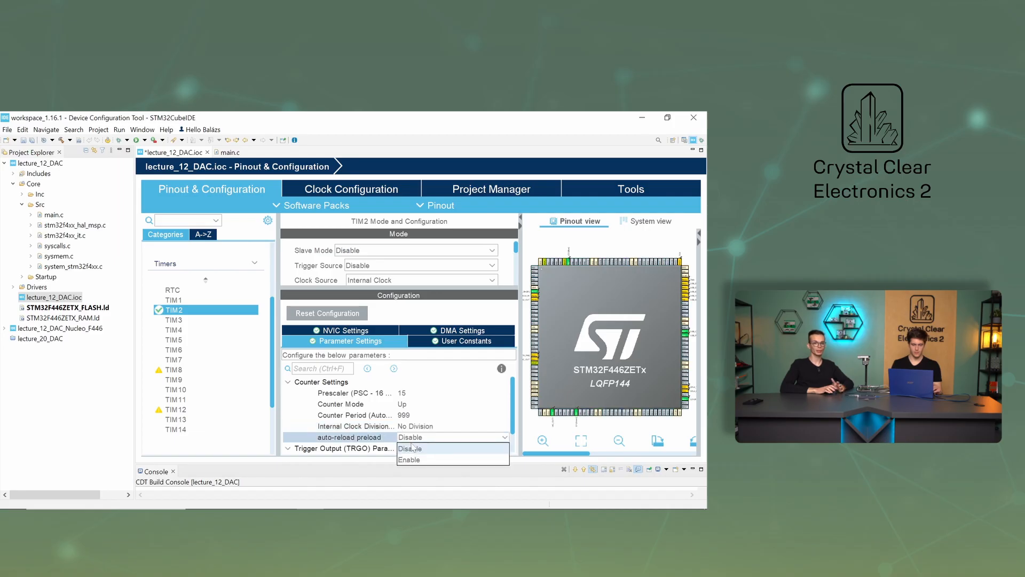
pyautogui.click(409, 448)
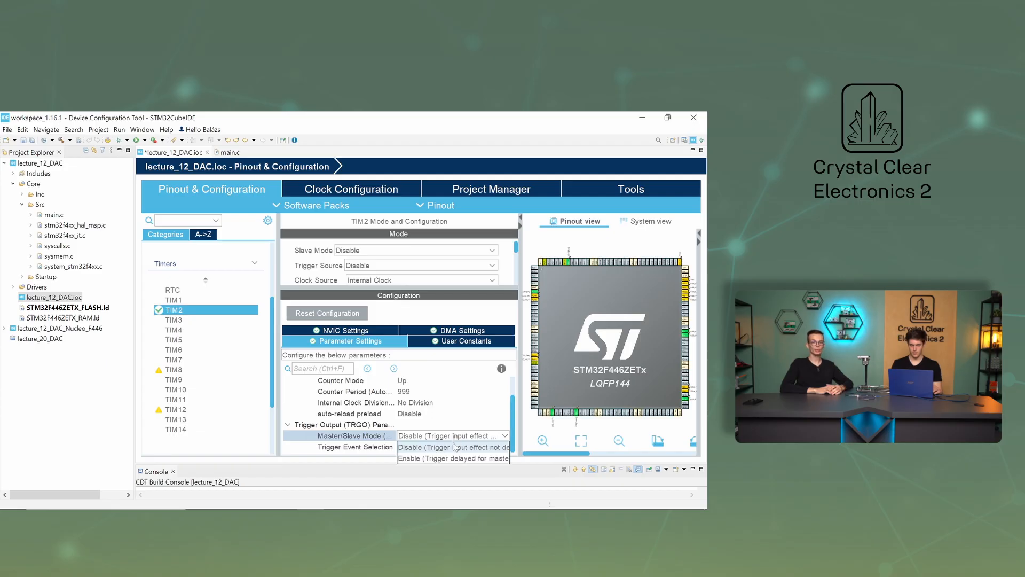
# - Keep TIM2 Master/Slave Mode disabled and set the TRGO event to Update Event
pyautogui.click(451, 446)
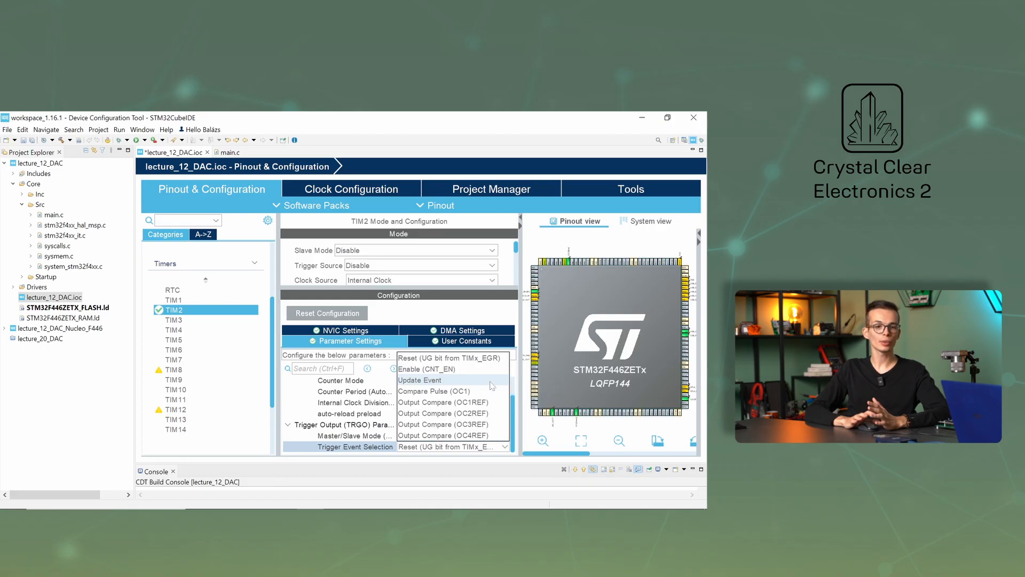
pyautogui.click(419, 379)
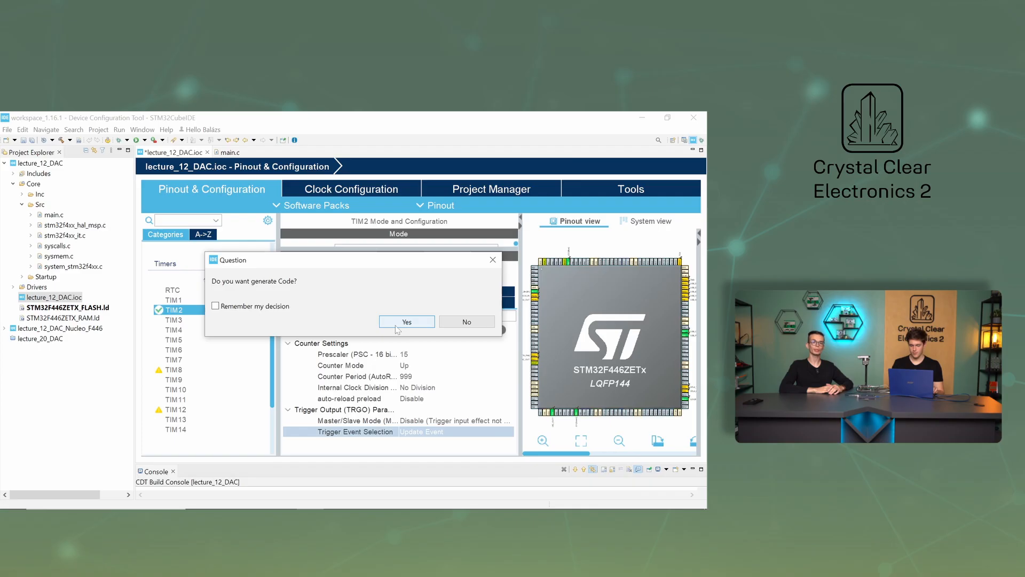
# - Accept code generation in the Generate Code prompt
pyautogui.click(406, 321)
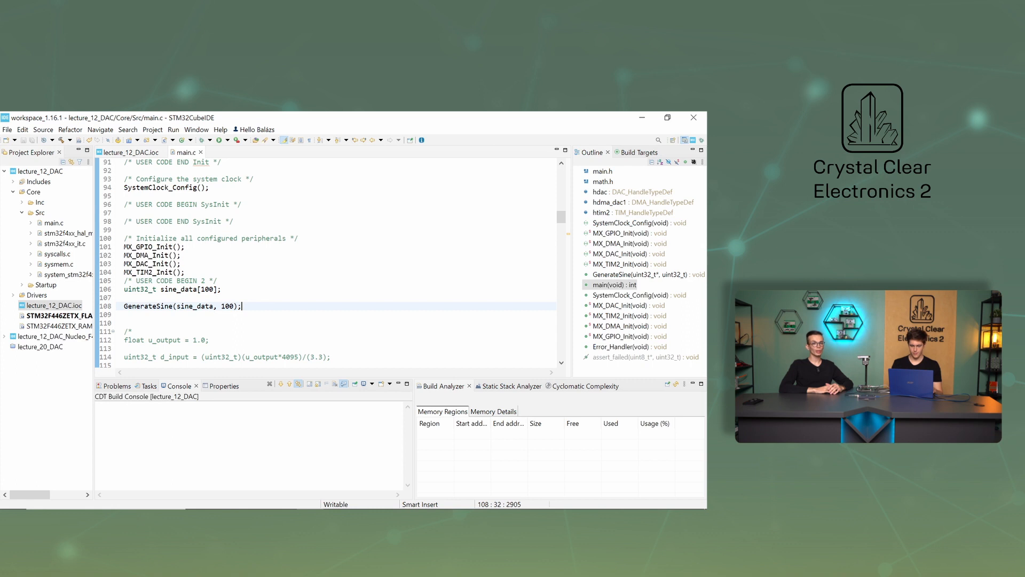
# - Add HAL_DAC_Start_DMA(&hdac, DAC1_CHANNEL_1, sine_data, 100, DAC_ALIGN_12B_R) after GenerateSine
pyautogui.write('HAL_DAC')
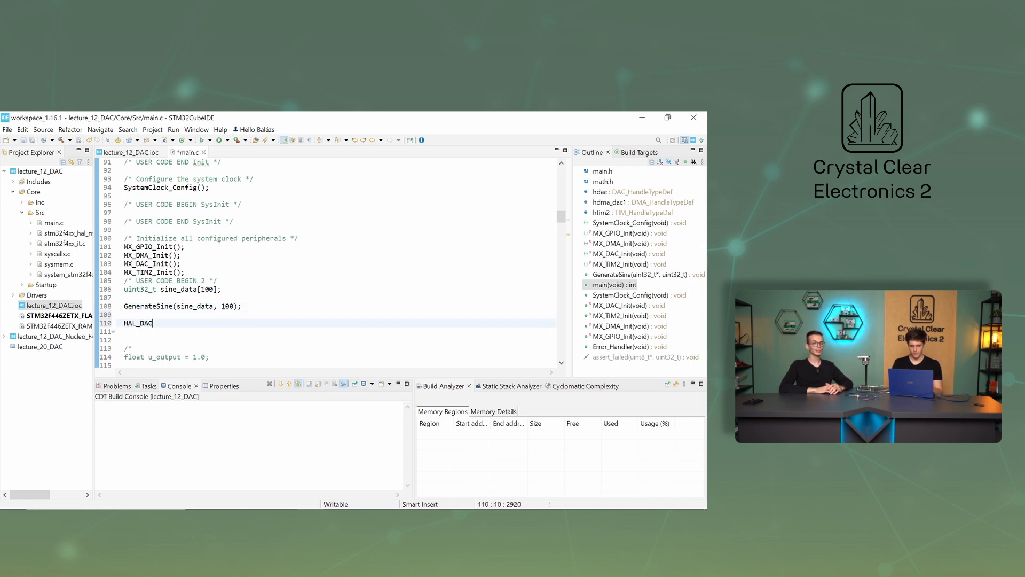
pyautogui.write('_Start_DMA(&hdac, Channel, pData, Length, Alignment')
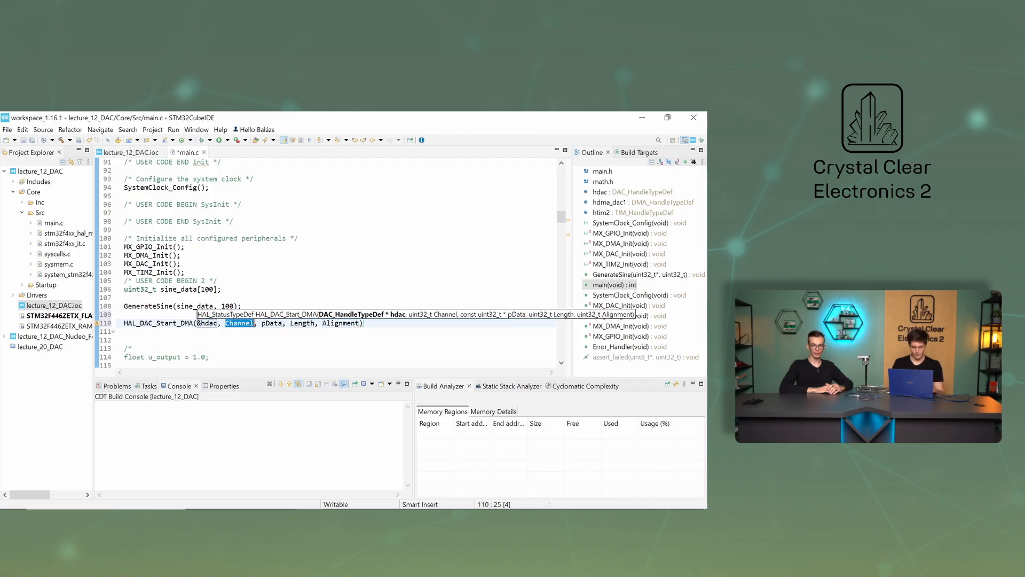
pyautogui.write('DAC1_CHANNEL_1, sine_d')
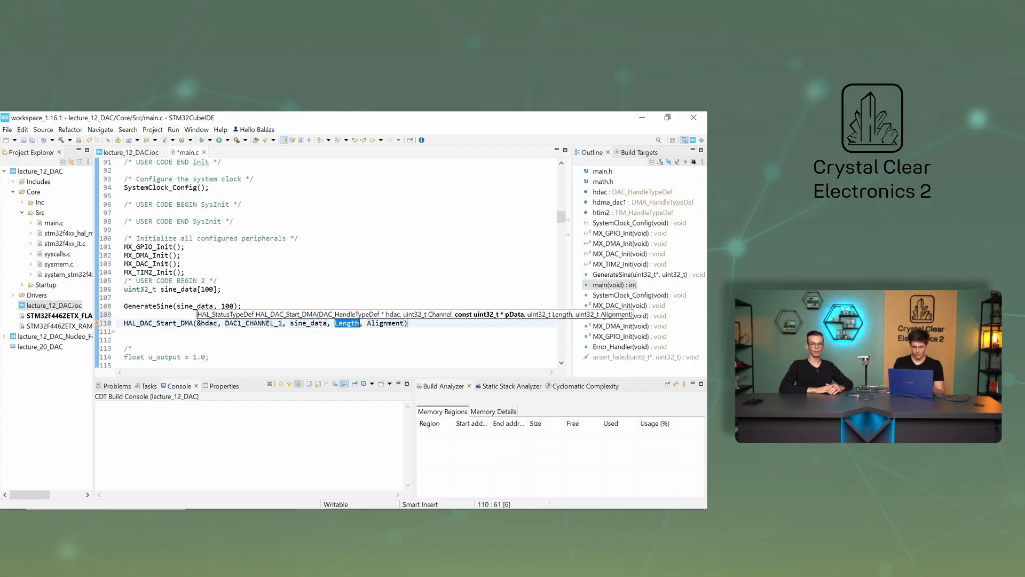
pyautogui.write('100')
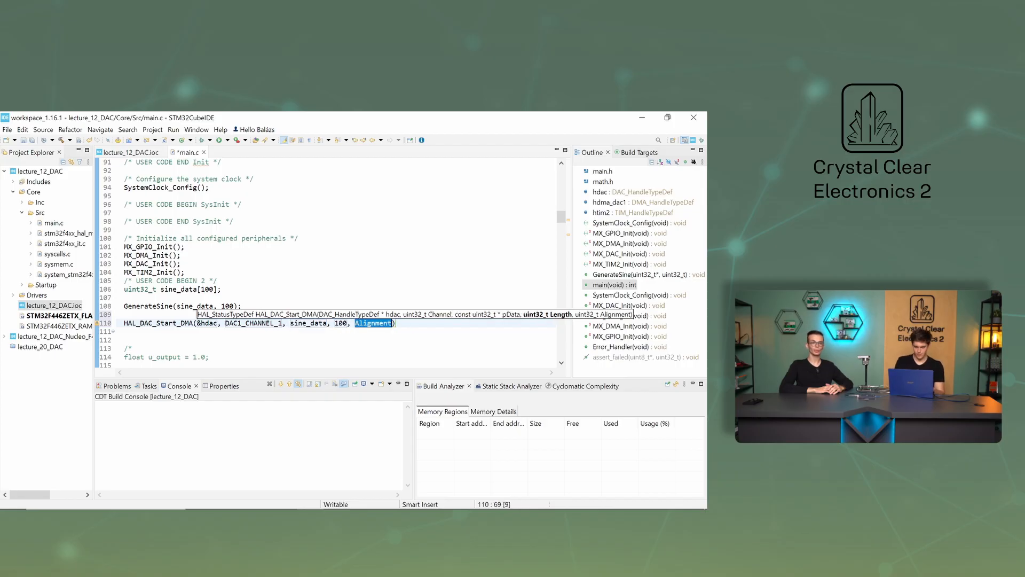
pyautogui.write('DAC_ALIGN_12B_R')
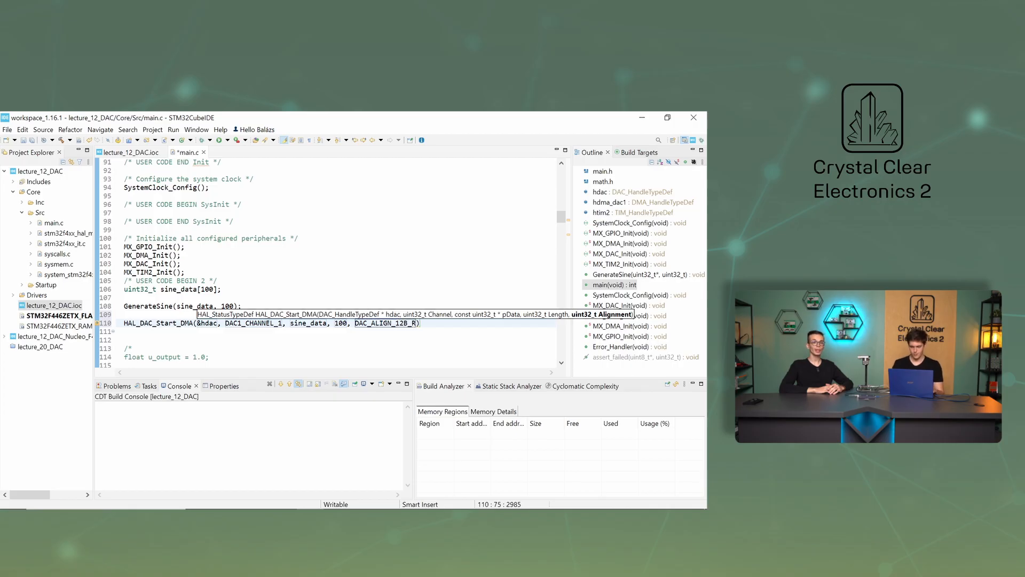
pyautogui.write('HA')
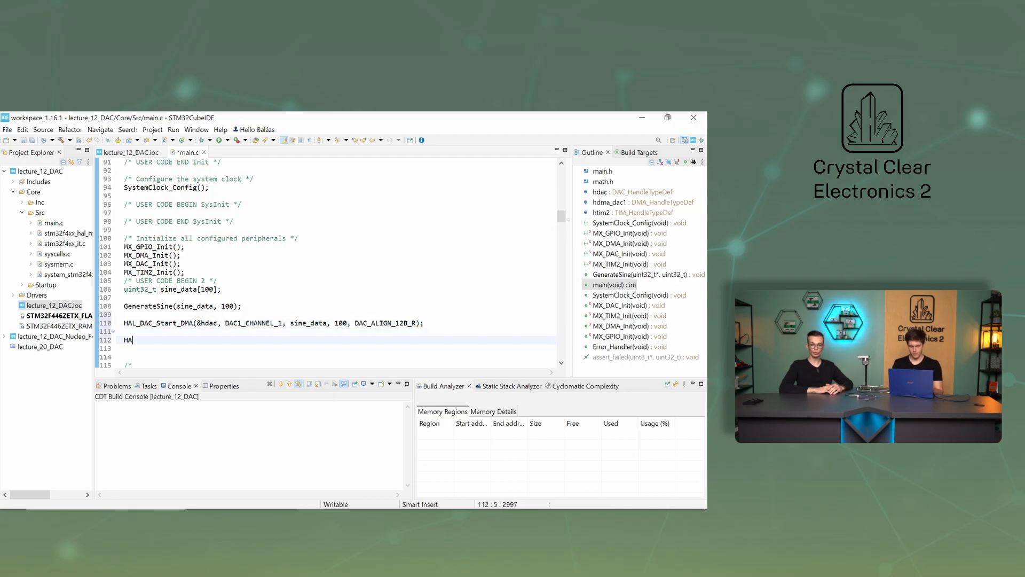
# - Add HAL_TIM_Base_Start(&htim2); on the line after the DAC DMA start call
pyautogui.write('L_TIM_Bas')
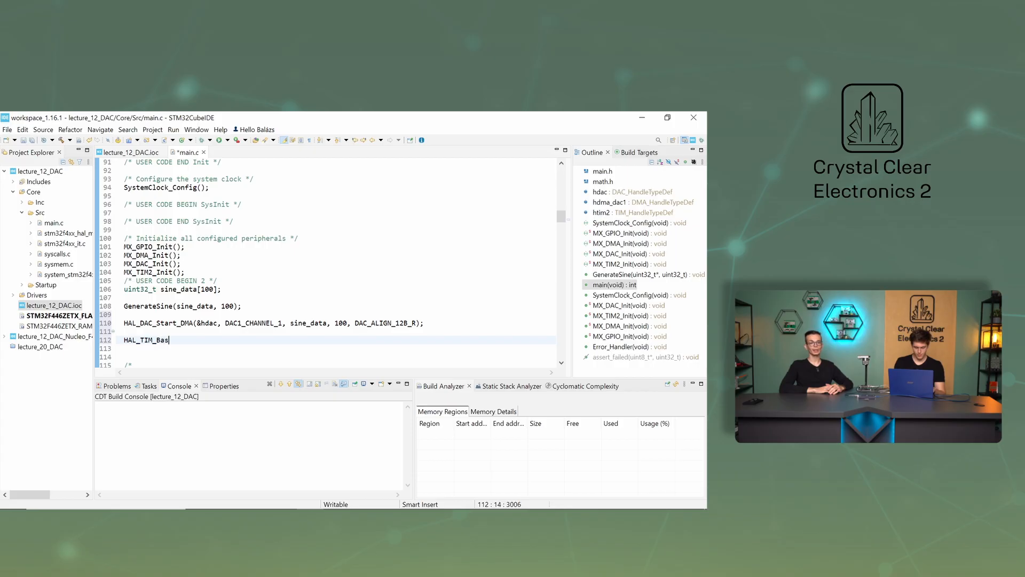
pyautogui.write('e_Start')
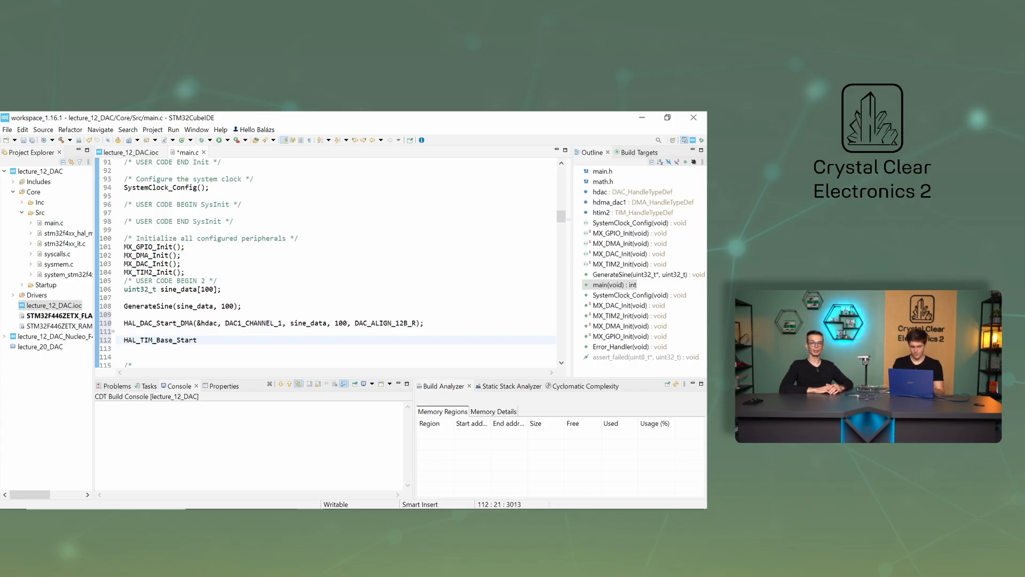
pyautogui.write('(&htim2);')
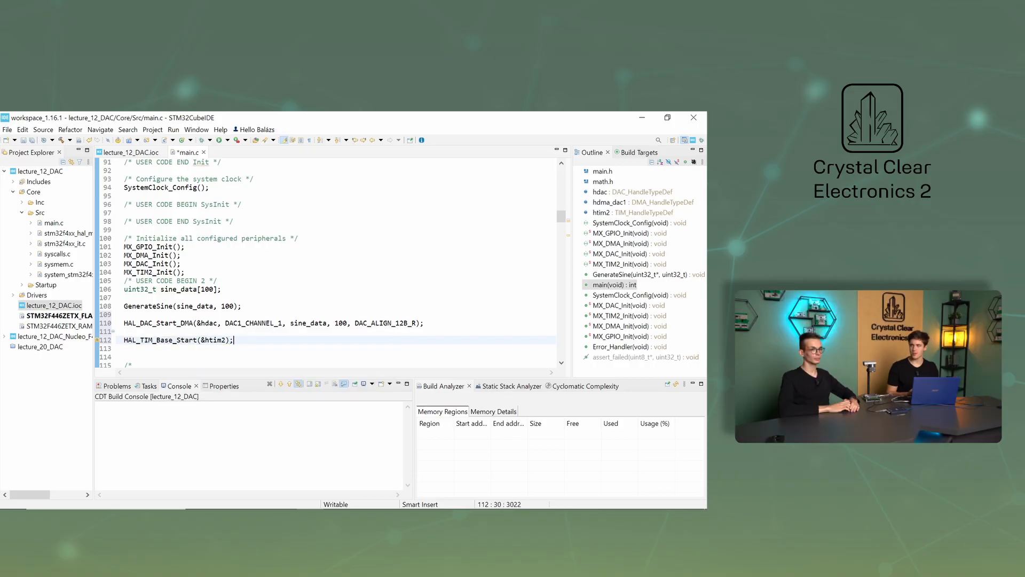
pyautogui.scroll(-3)
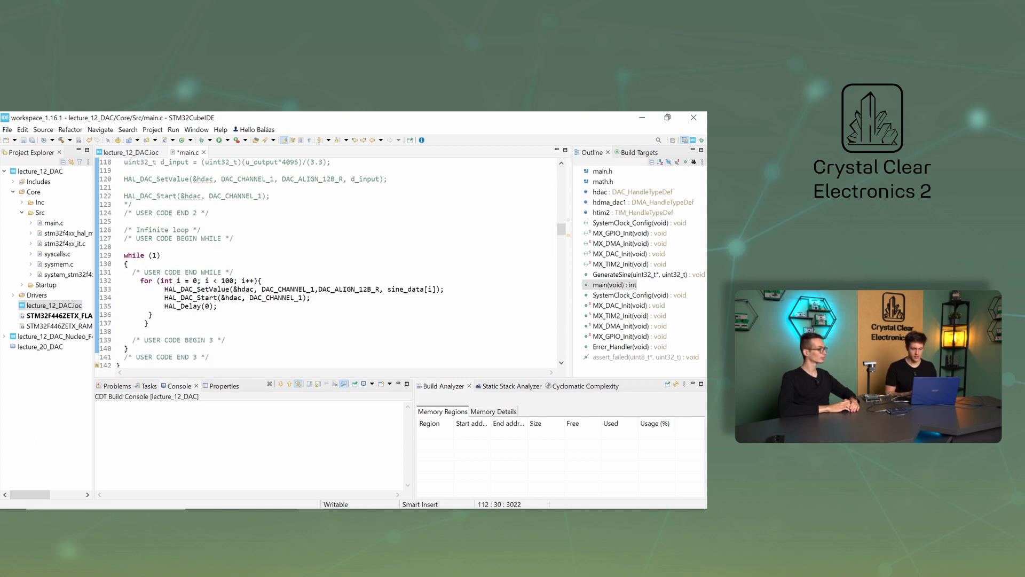